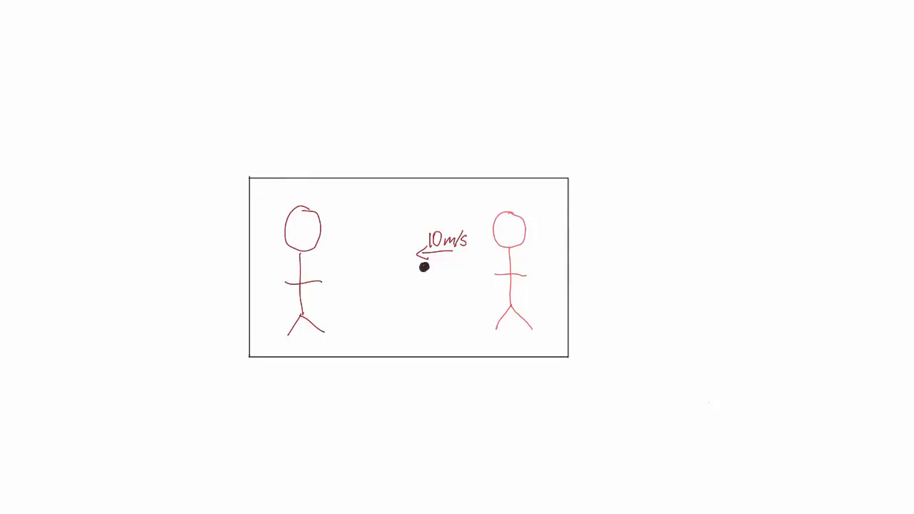
{"action": "mouse_move", "coordinate": [286, 194]}
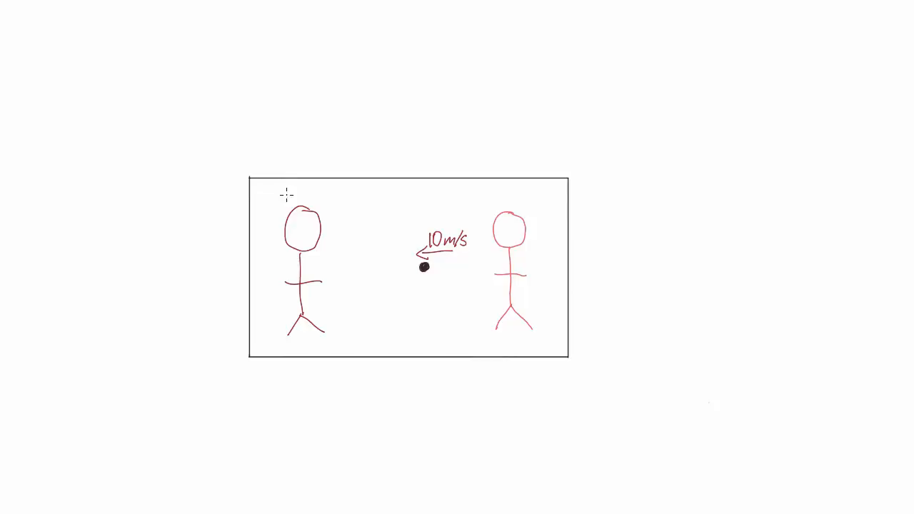
{"action": "type", "text": "0m/s"}
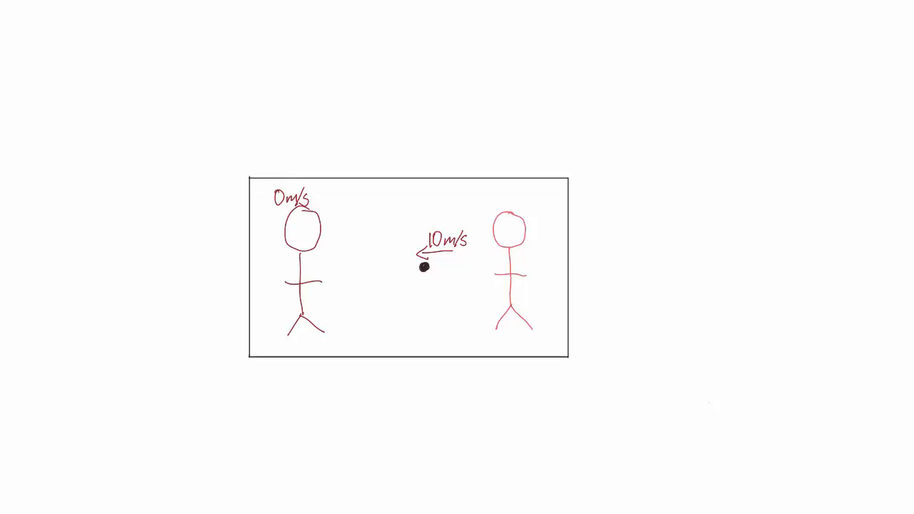
{"action": "type", "text": "O"}
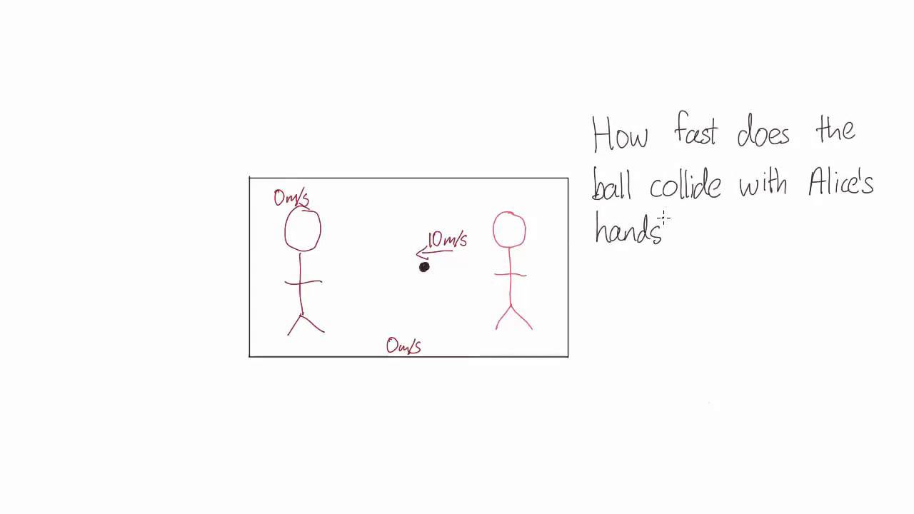
{"action": "type", "text": "?"}
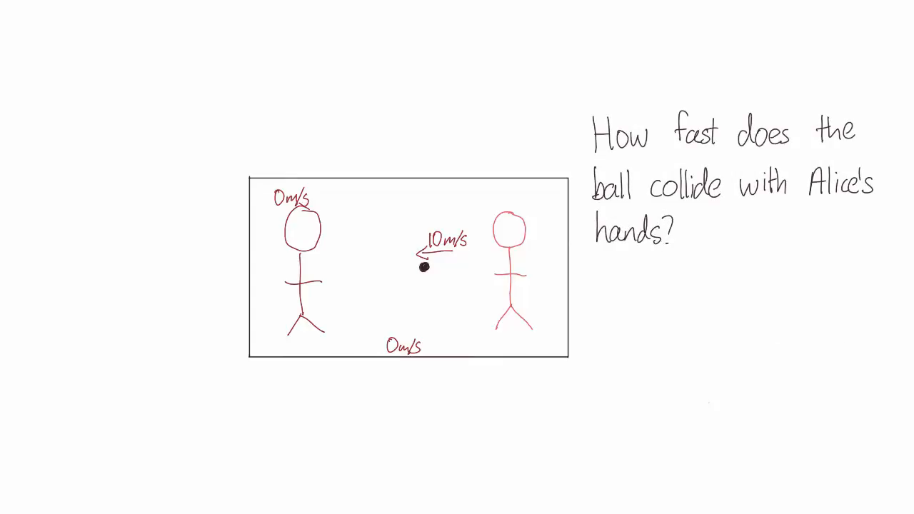